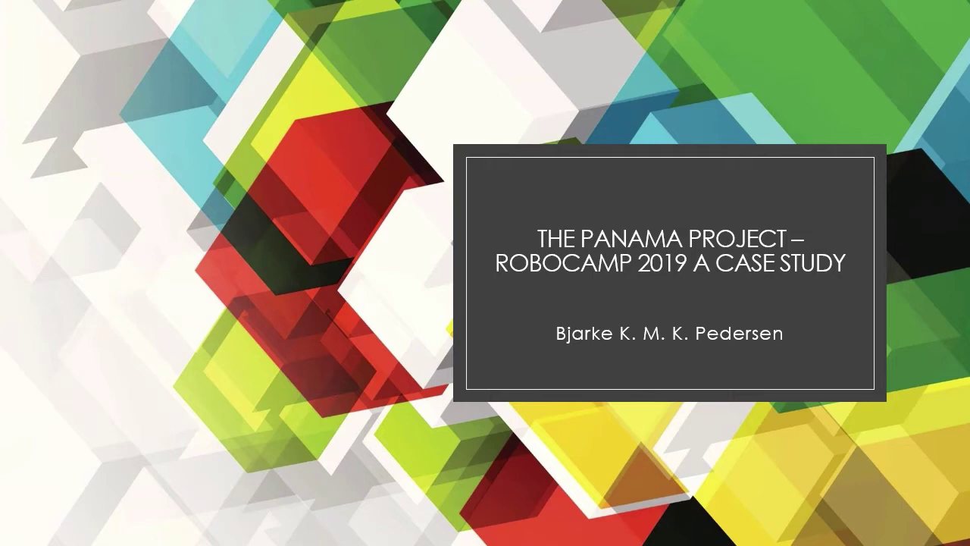
Advance the slideshow from the RoboCamp 2019 title slide to the Background slide
key(Right)
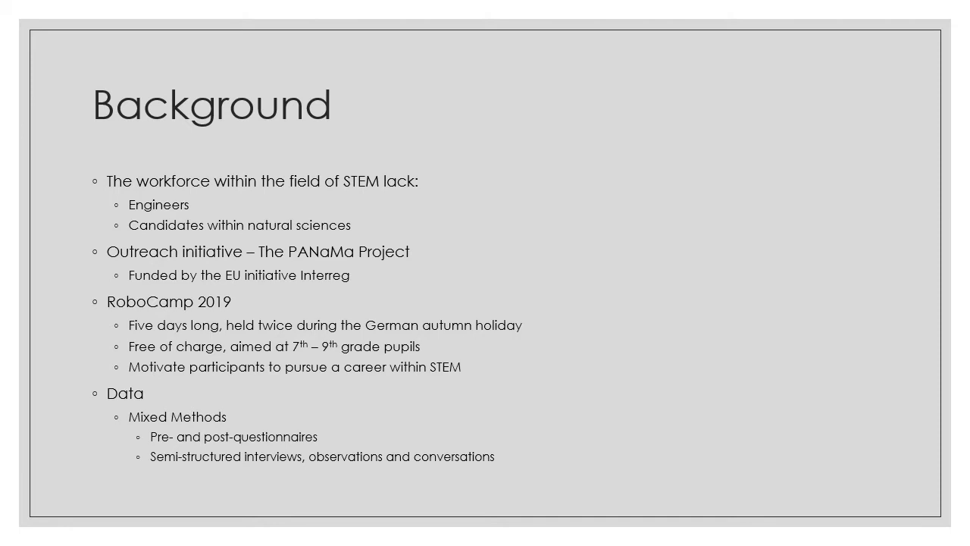
Advance from Background to the Teaching and Learning at the camp slide
key(Right)
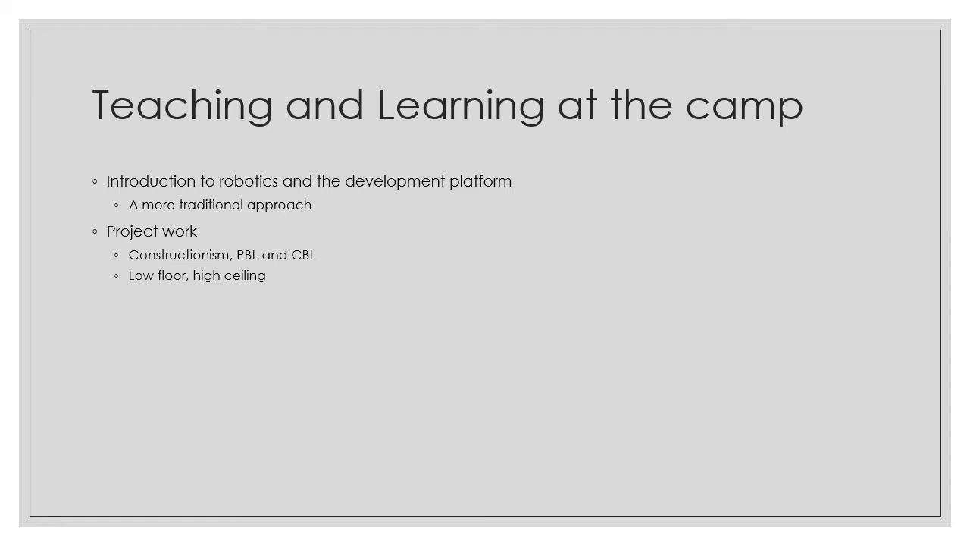
Advance through the Projects floormat-map slide to the Results findings slide
key(Right)
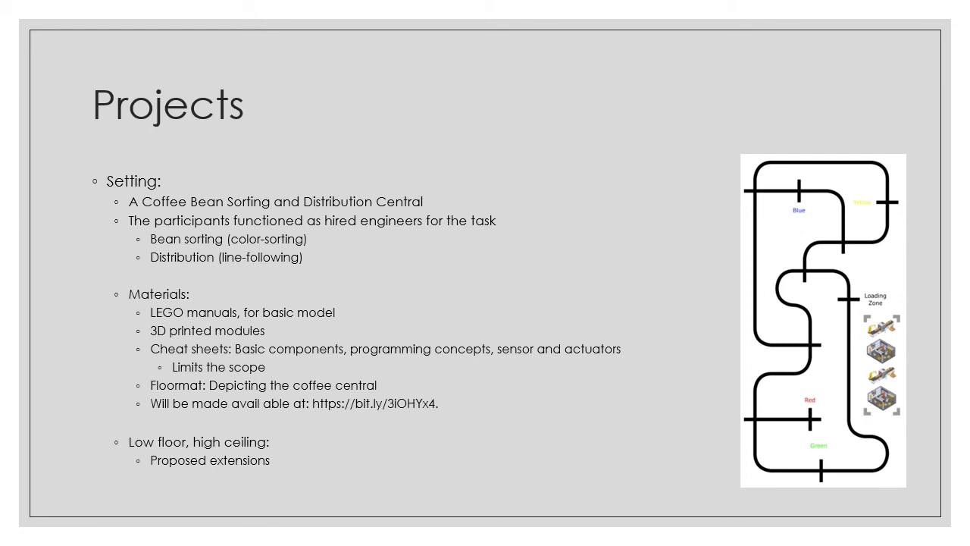
key(right)
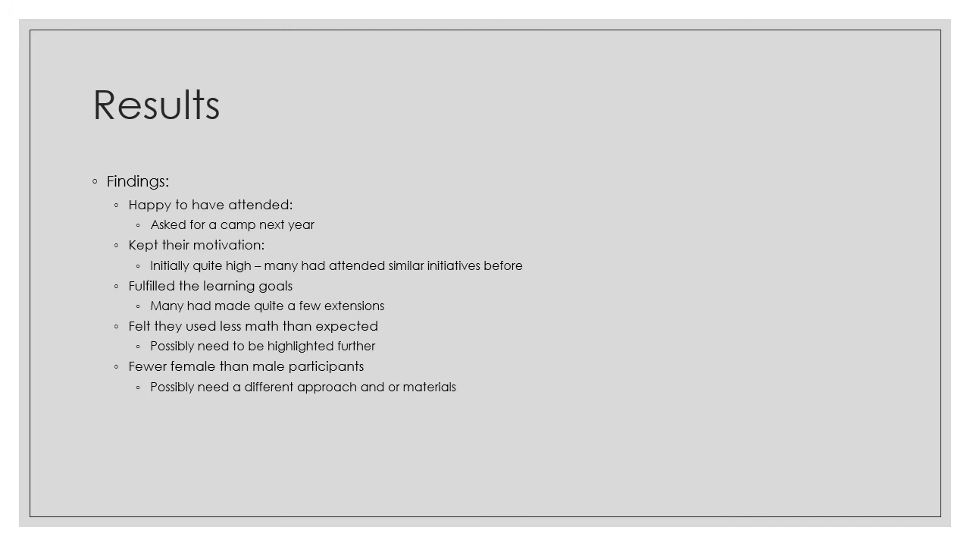
Advance from the Results findings to the Results recommendations slide
key(Right)
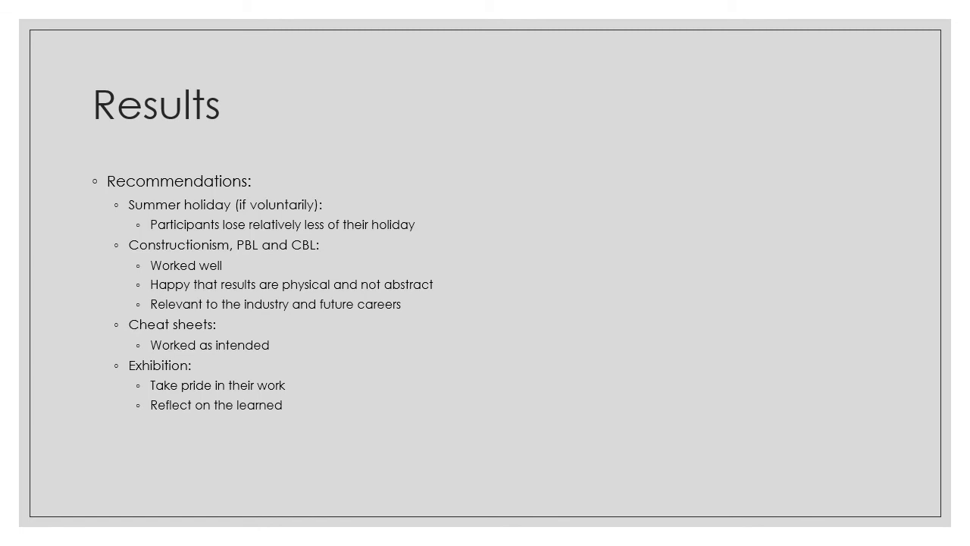
Advance to the closing 'Thanks for listening' slide, ending the presentation
key(Right)
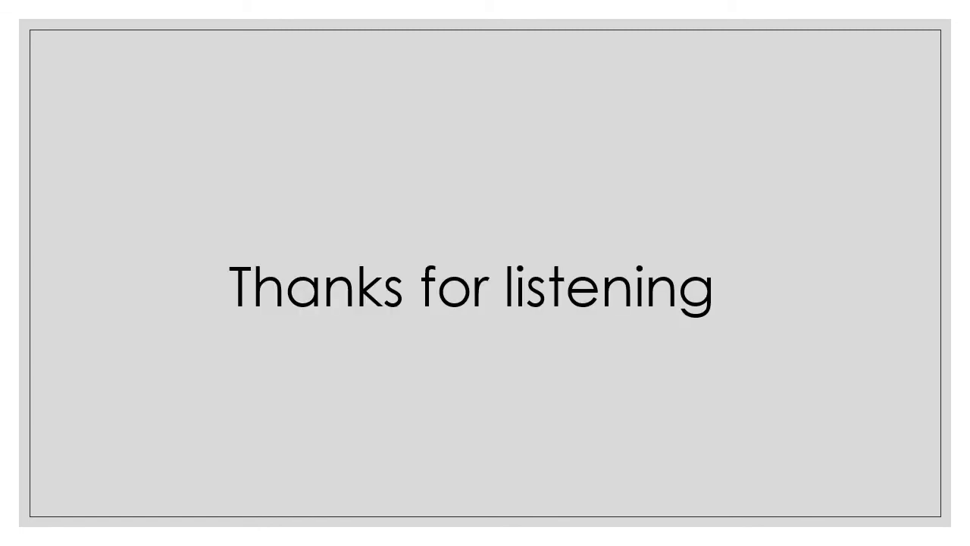